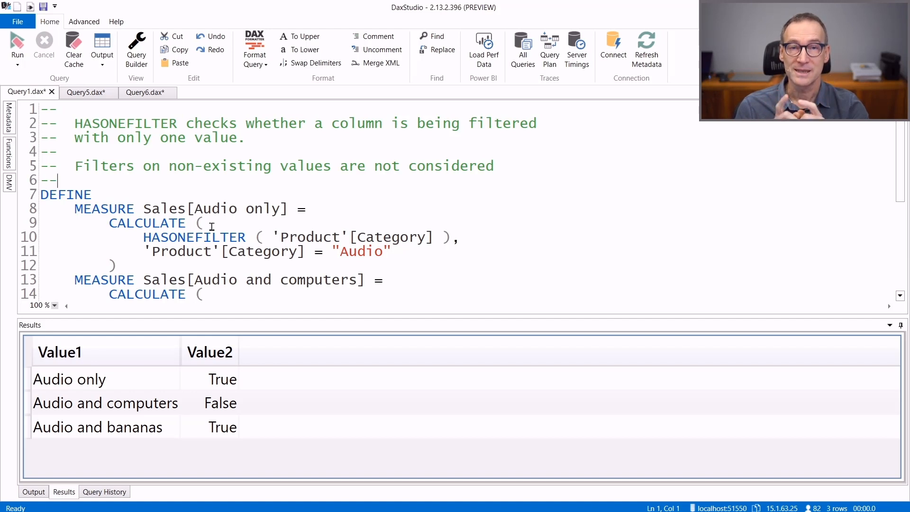
{"action": "mouse_move", "coordinate": [141, 178]}
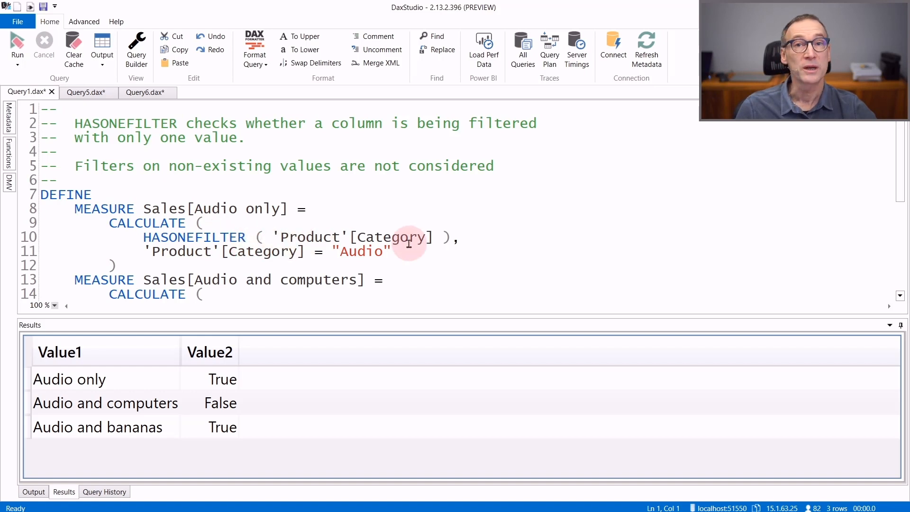
{"action": "mouse_move", "coordinate": [168, 251]}
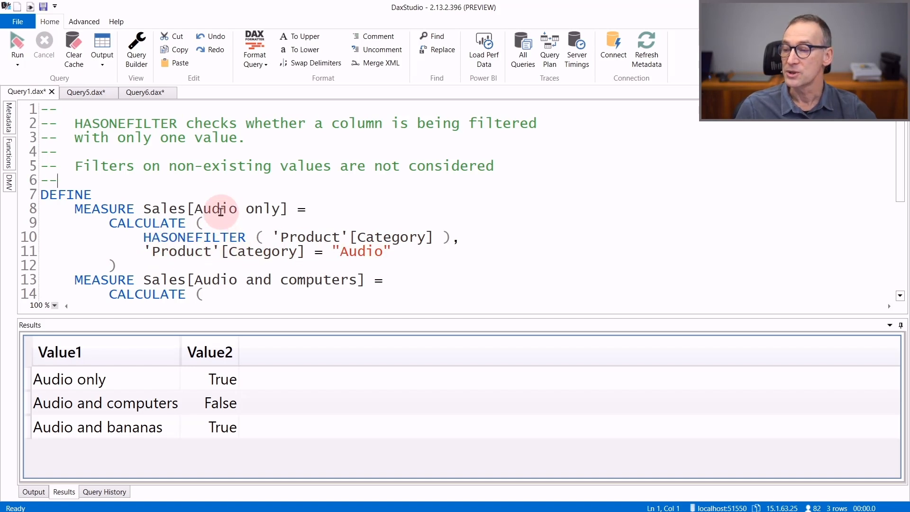
{"action": "mouse_move", "coordinate": [222, 379]}
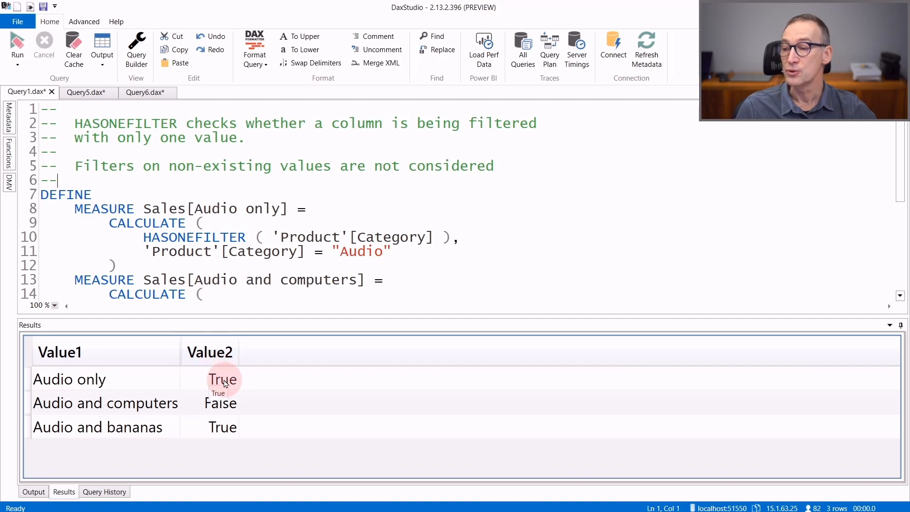
{"action": "mouse_move", "coordinate": [392, 237]}
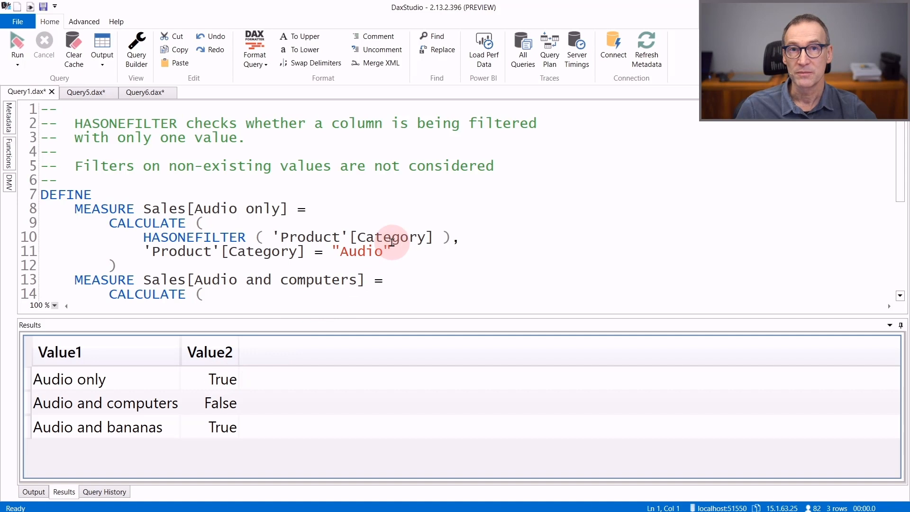
Scroll Query1 down to the Audio-and-Bananas measure and the EVALUATE line
{"action": "scroll", "scroll_direction": "down", "scroll_amount": 3}
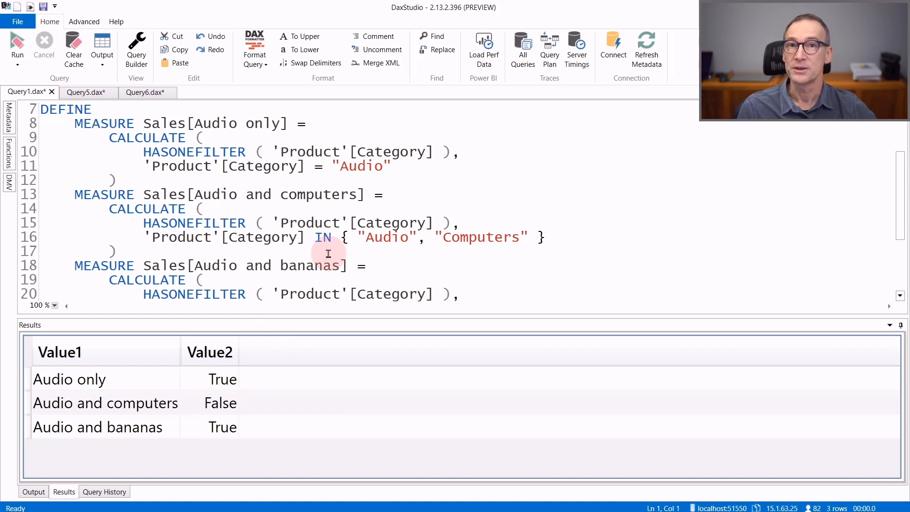
{"action": "scroll", "scroll_direction": "down", "scroll_amount": 3}
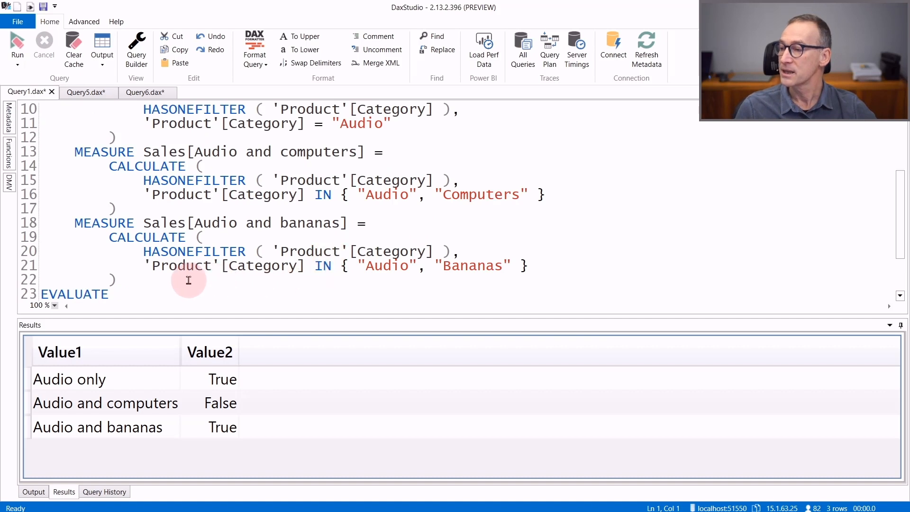
{"action": "mouse_move", "coordinate": [381, 265]}
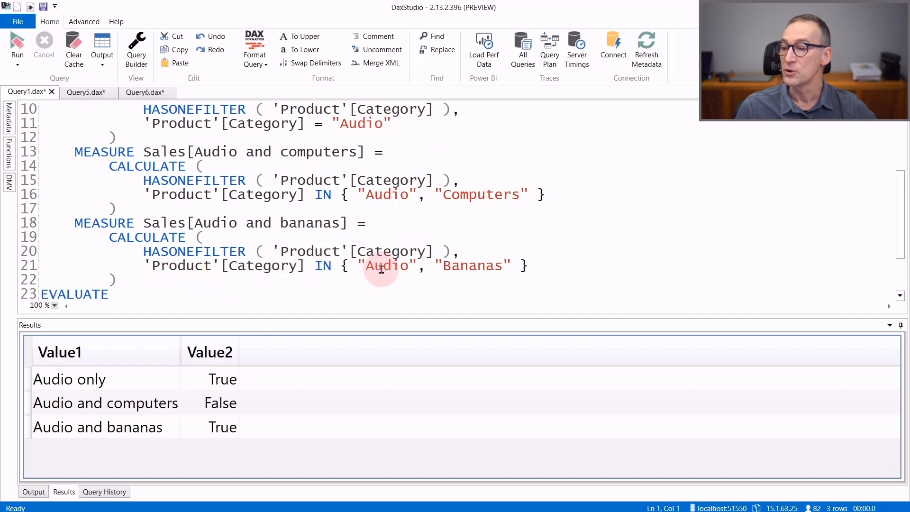
{"action": "mouse_move", "coordinate": [472, 273]}
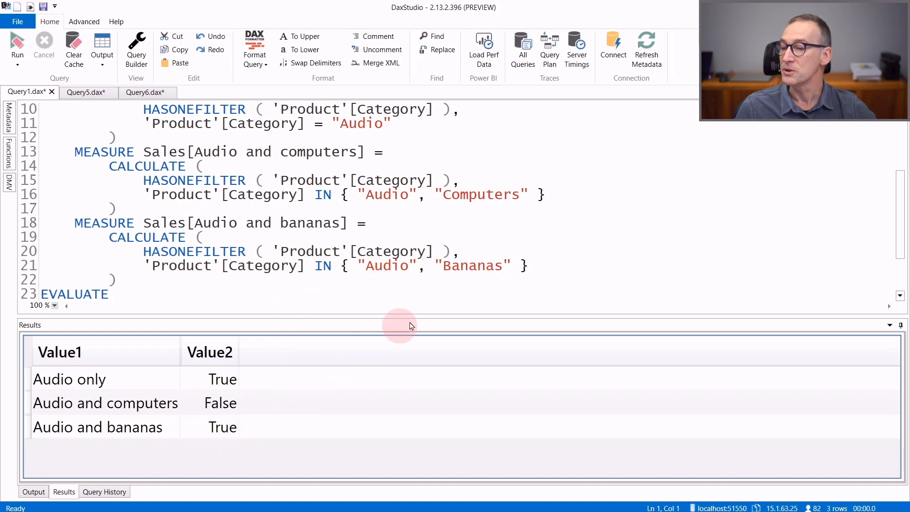
{"action": "mouse_move", "coordinate": [486, 265]}
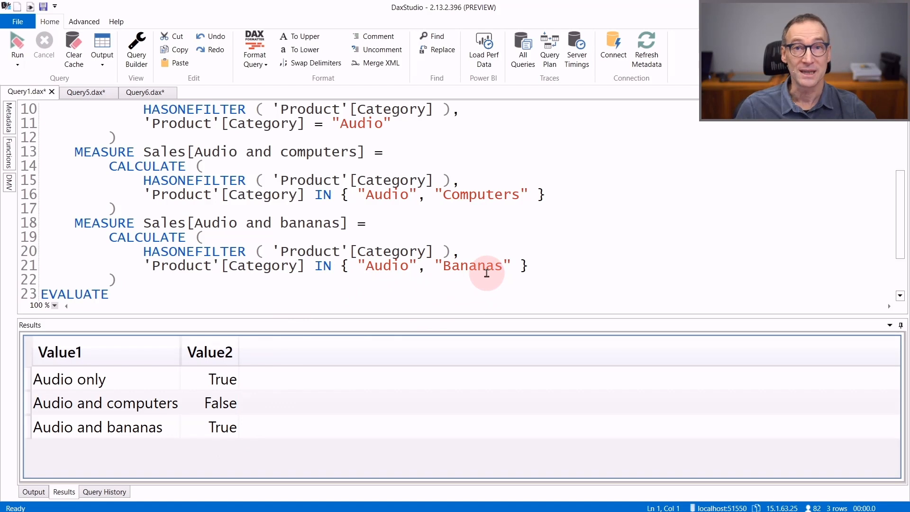
{"action": "mouse_move", "coordinate": [388, 266]}
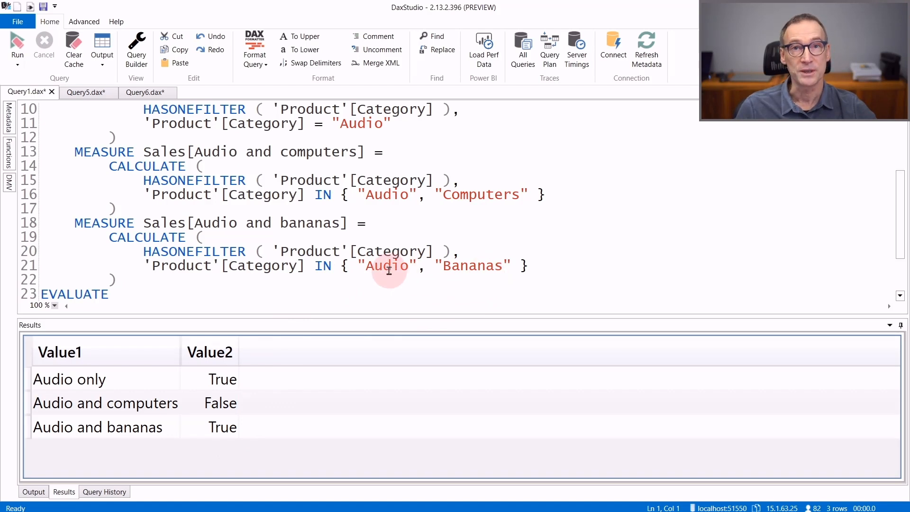
{"action": "left_click", "coordinate": [85, 92]}
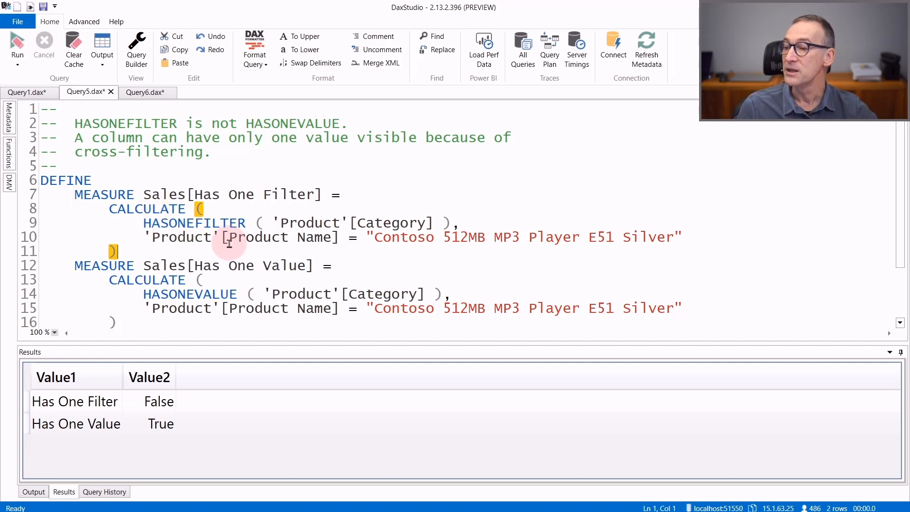
{"action": "mouse_move", "coordinate": [314, 237]}
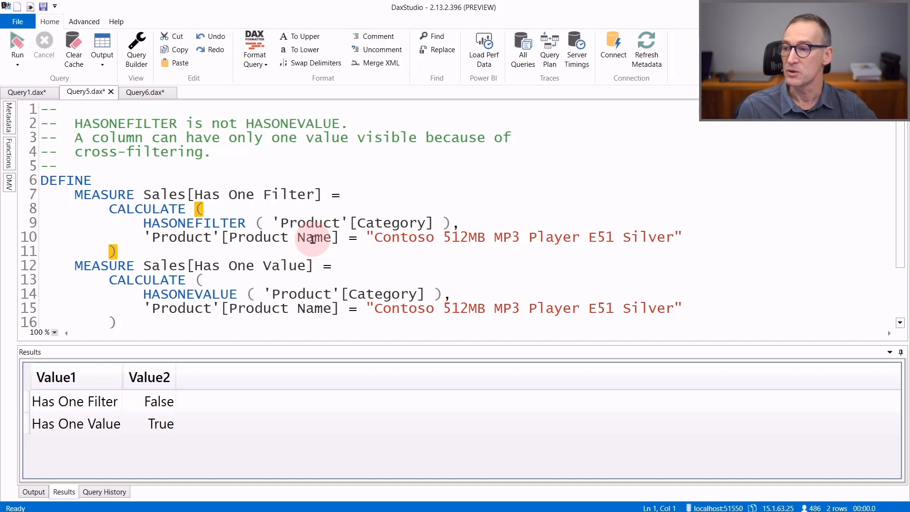
{"action": "mouse_move", "coordinate": [165, 411]}
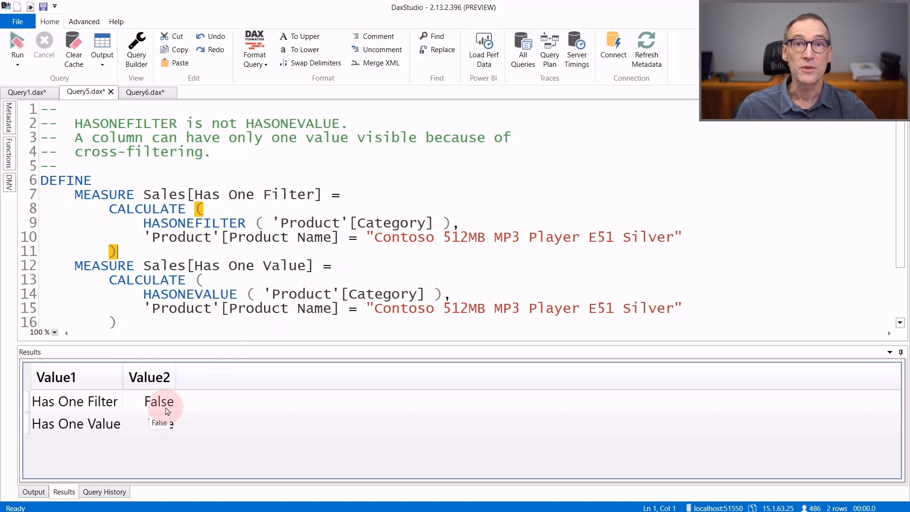
Switch to Query5.dax showing Has One Filter False and Has One Value True
{"action": "left_click", "coordinate": [17, 44]}
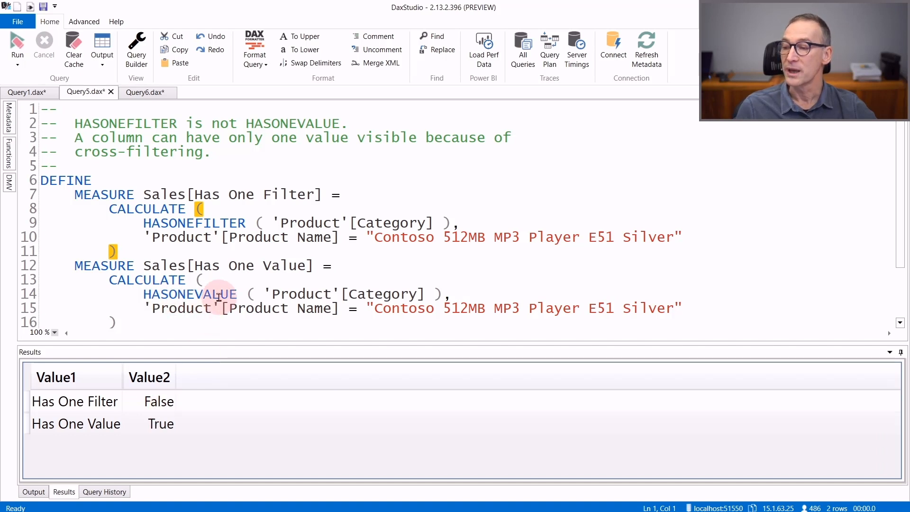
{"action": "mouse_move", "coordinate": [378, 289]}
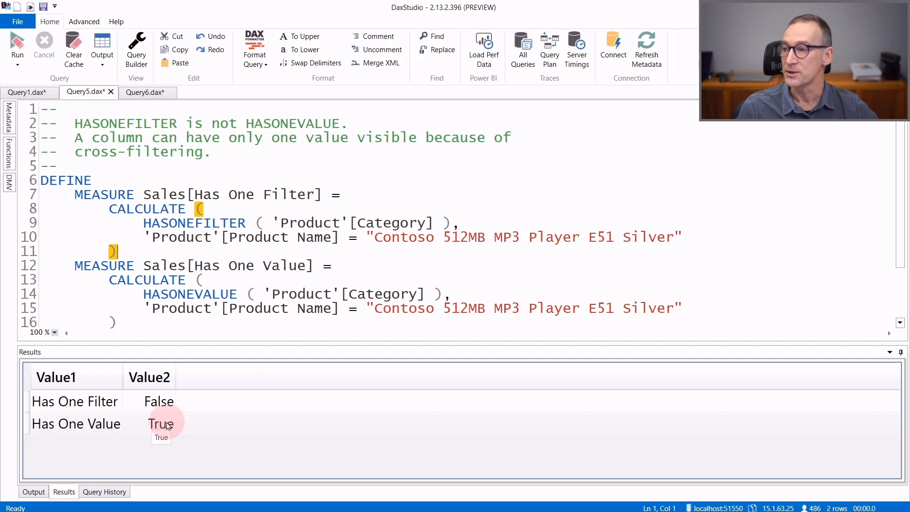
Switch to Query6.dax where Has One Filter is True but Are there any products? is False
{"action": "left_click", "coordinate": [142, 92]}
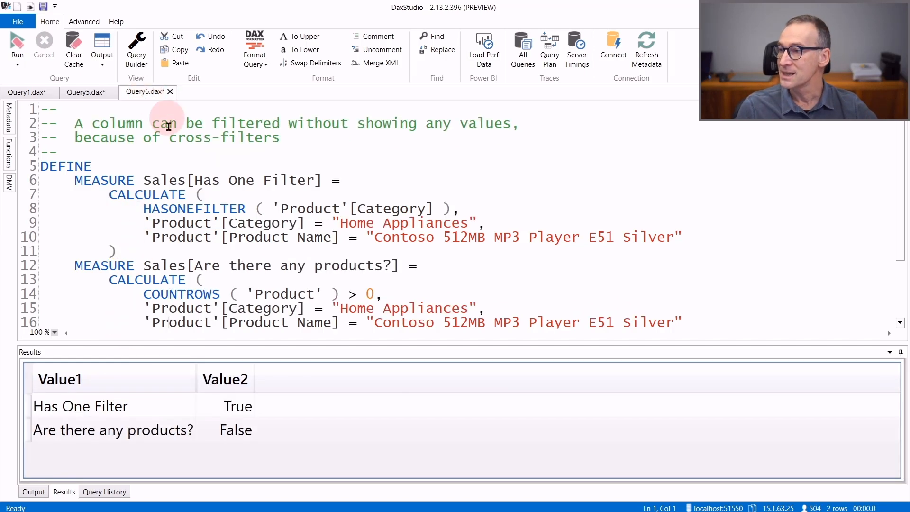
{"action": "mouse_move", "coordinate": [255, 237]}
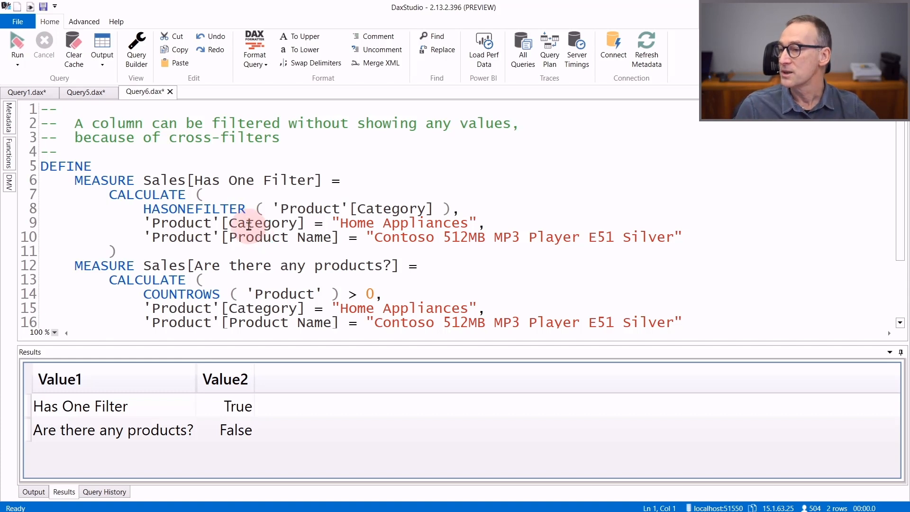
{"action": "mouse_move", "coordinate": [137, 194]}
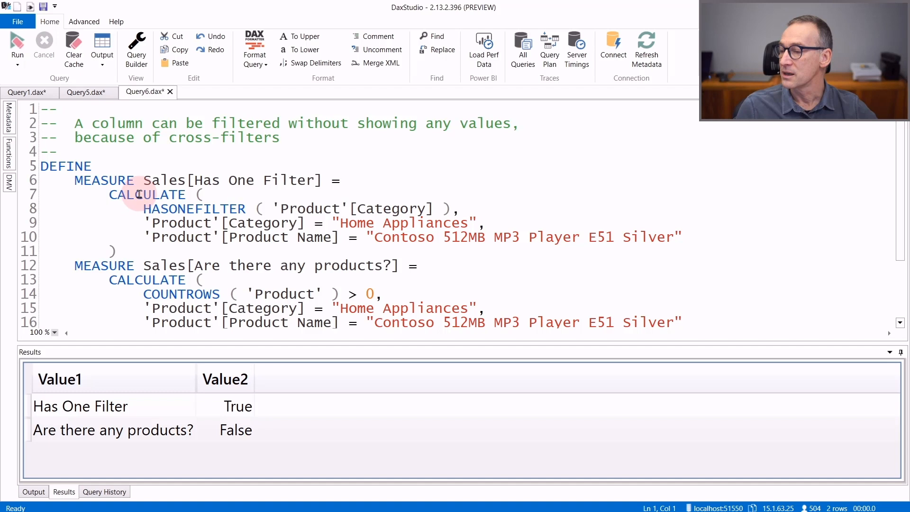
{"action": "mouse_move", "coordinate": [258, 222]}
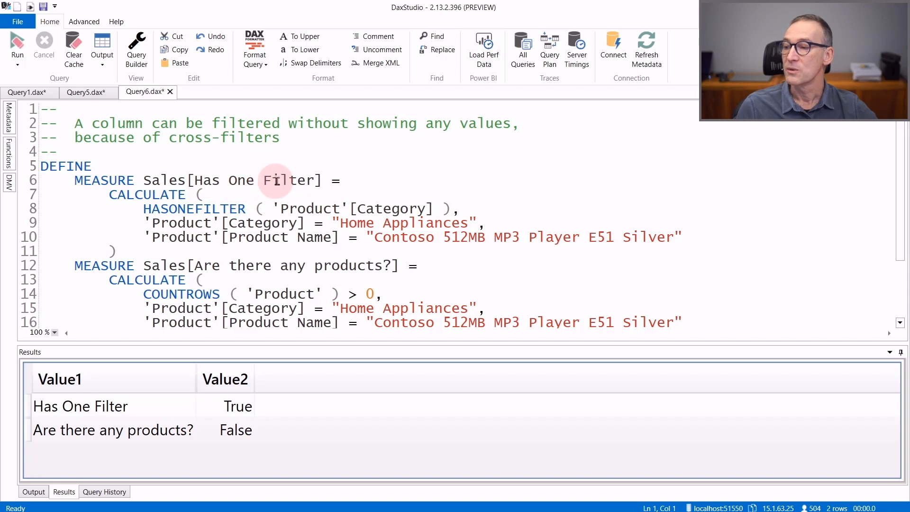
{"action": "mouse_move", "coordinate": [401, 209]}
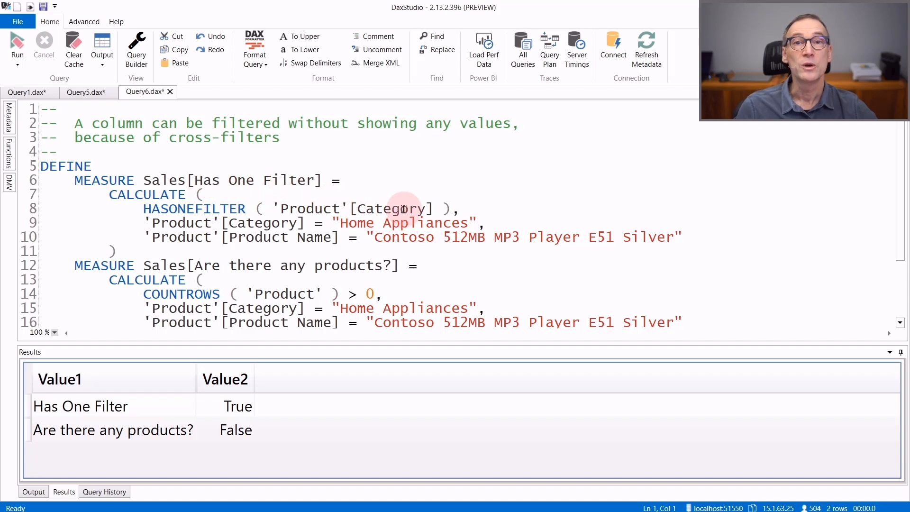